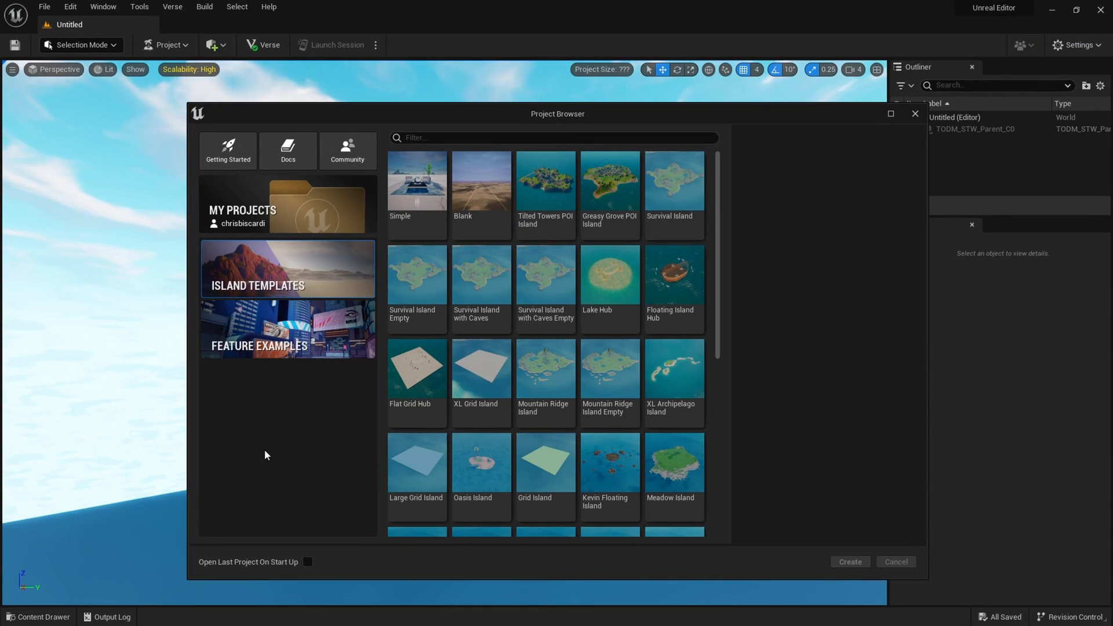
Step: Create project MyFirstVerse from the Feature Examples > Verse Devices Starter template
{"action": "left_click", "coordinate": [286, 329]}
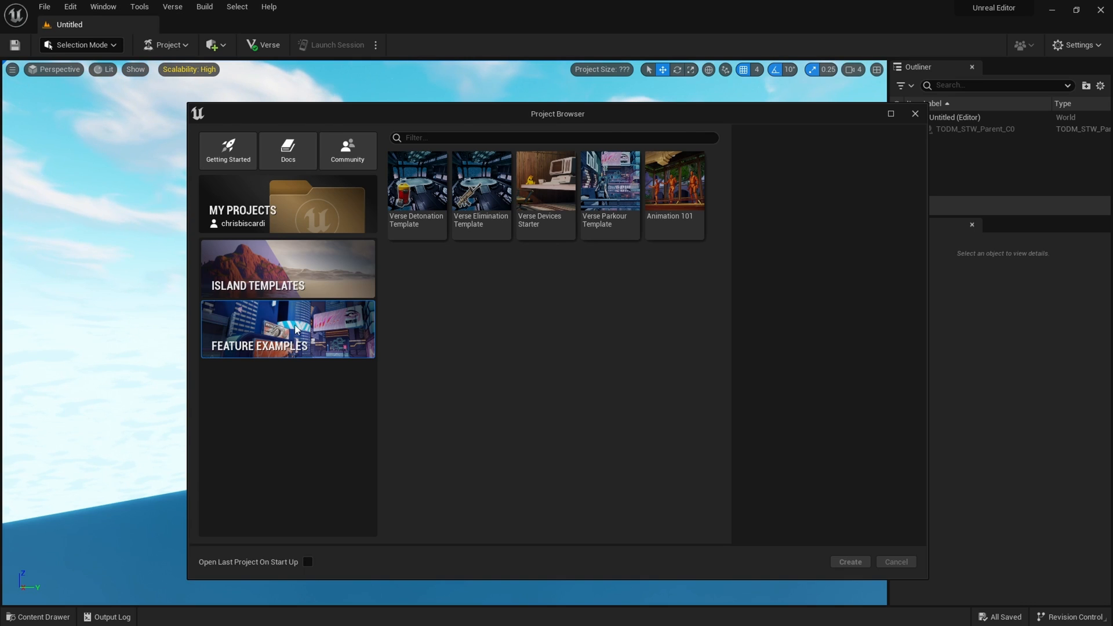
{"action": "left_click", "coordinate": [545, 183]}
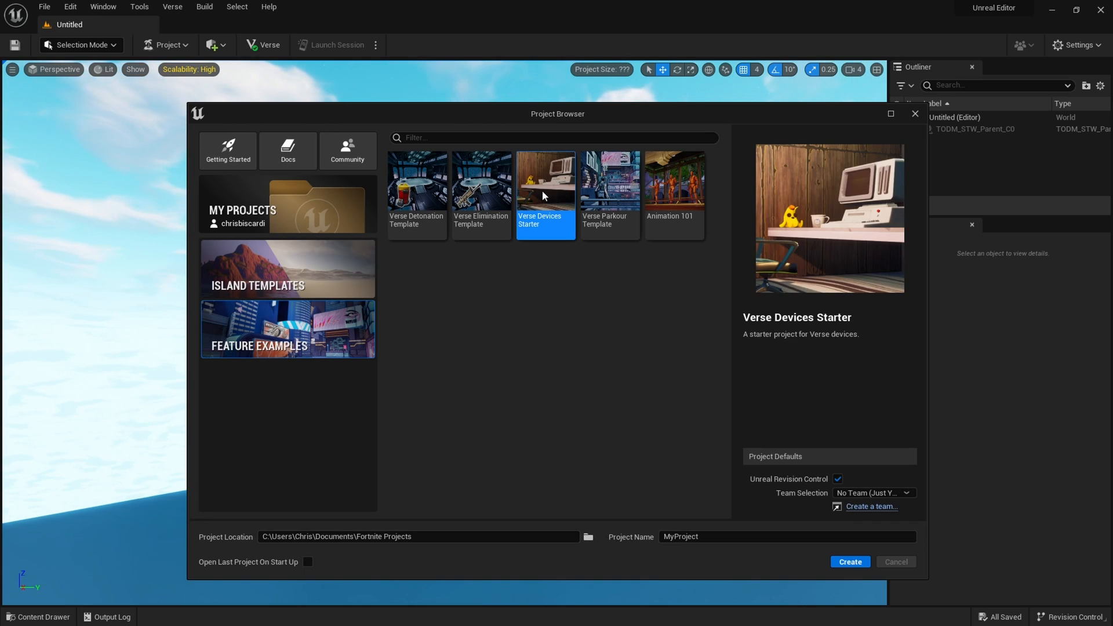
{"action": "type", "text": "MyFirstVerse"}
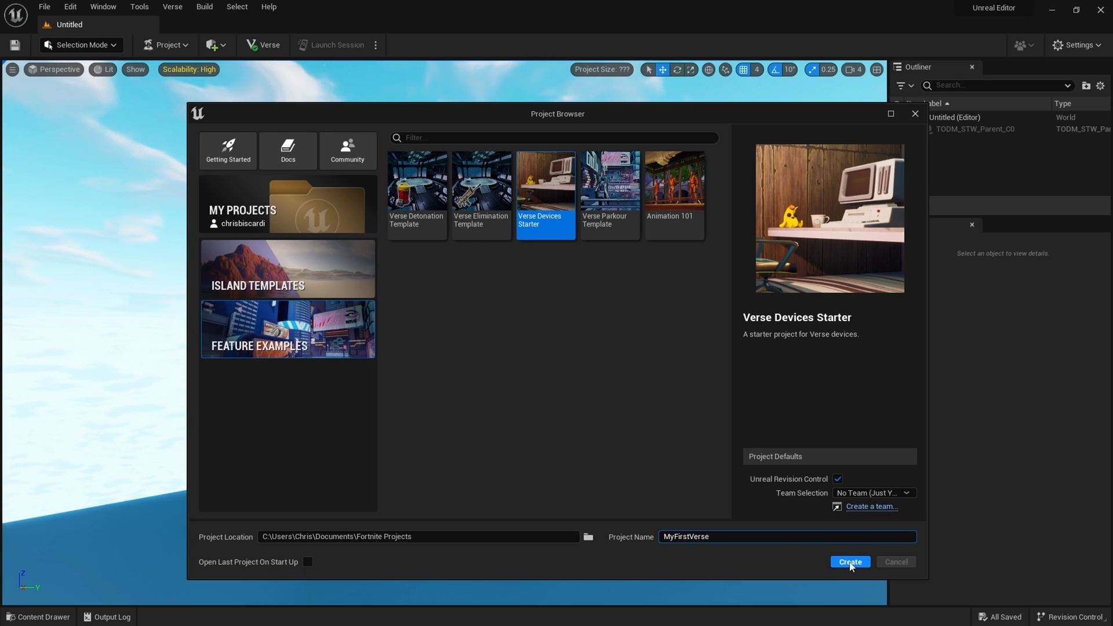
{"action": "left_click", "coordinate": [850, 562]}
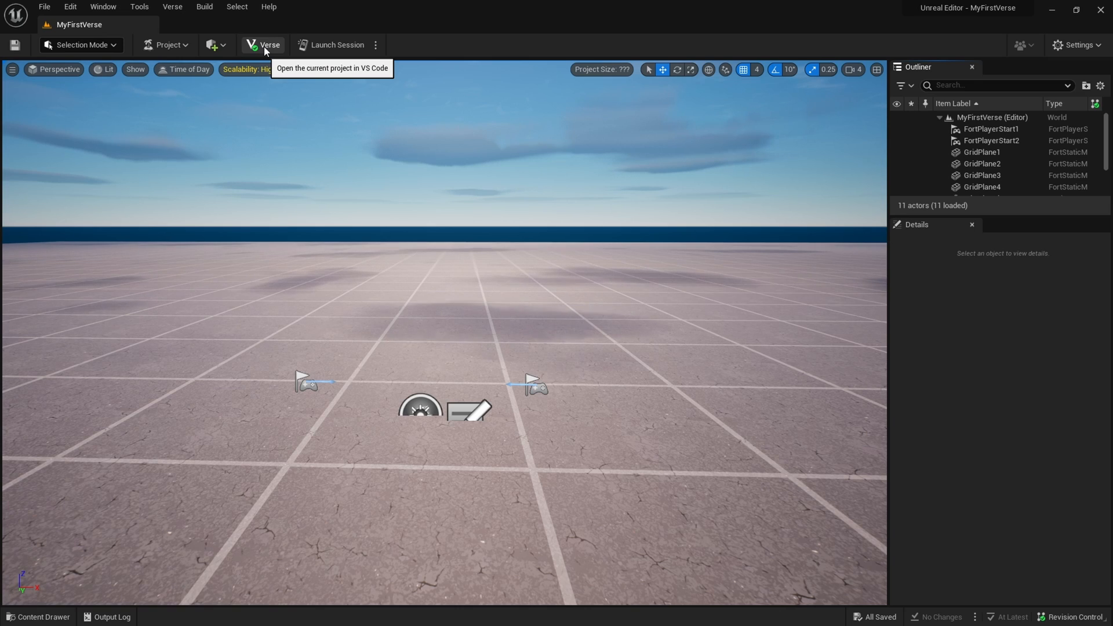
Step: Bring the project's code up in VS Code and show hello_world_device.verse
{"action": "left_click", "coordinate": [263, 46]}
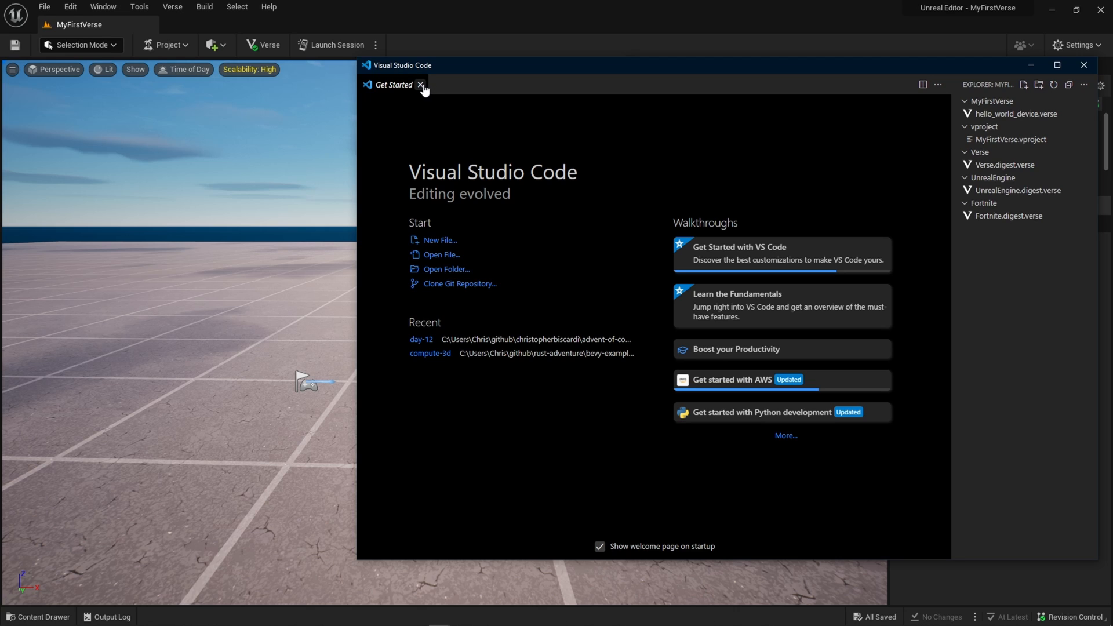
{"action": "left_click", "coordinate": [421, 85]}
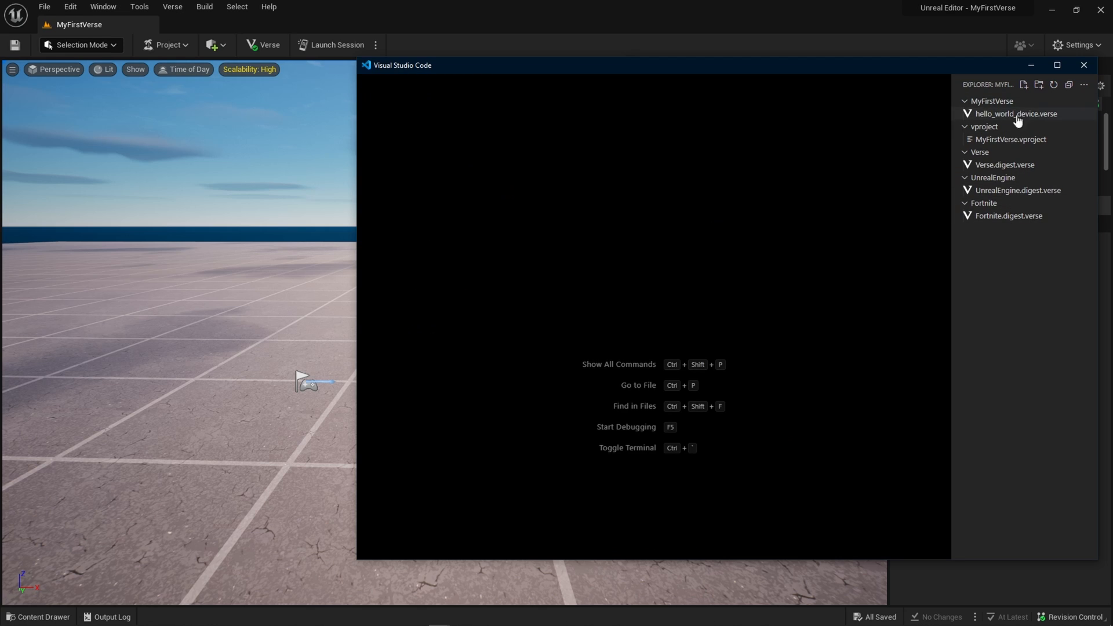
{"action": "left_click", "coordinate": [1013, 114]}
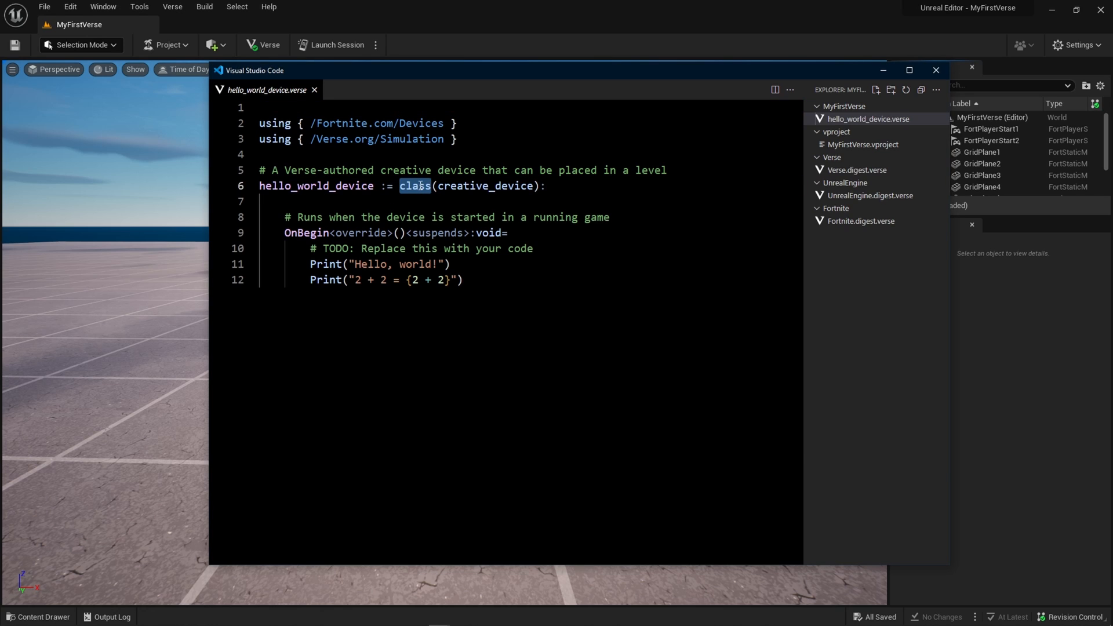
Step: Look through Fortnite.digest.verse, UnrealEngine.digest.verse and Verse.digest.verse
{"action": "left_click", "coordinate": [863, 144]}
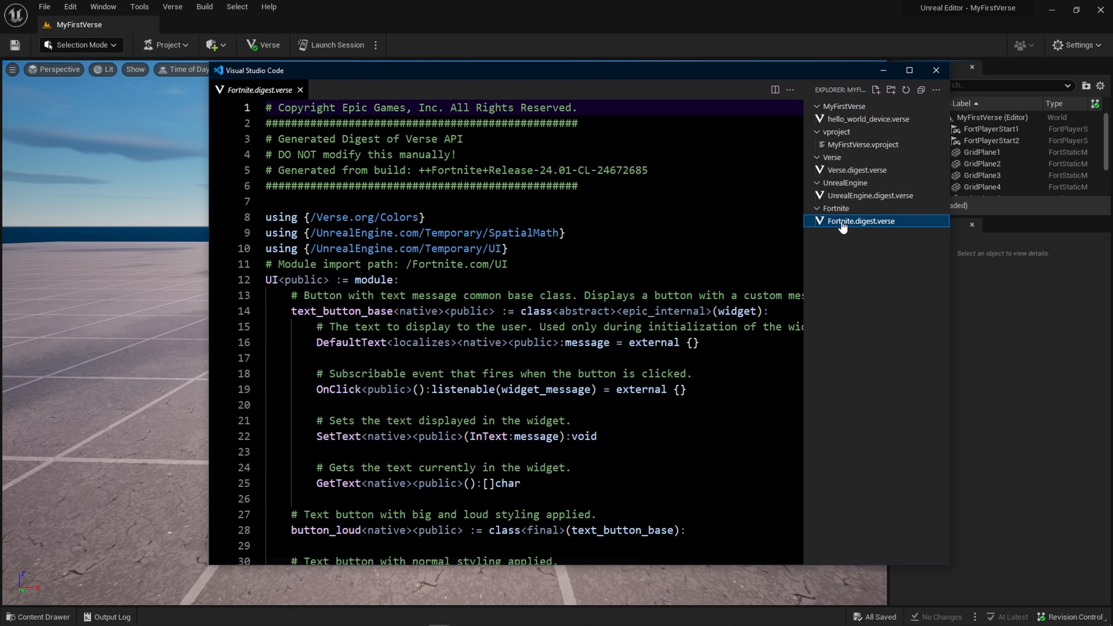
{"action": "left_click", "coordinate": [870, 195]}
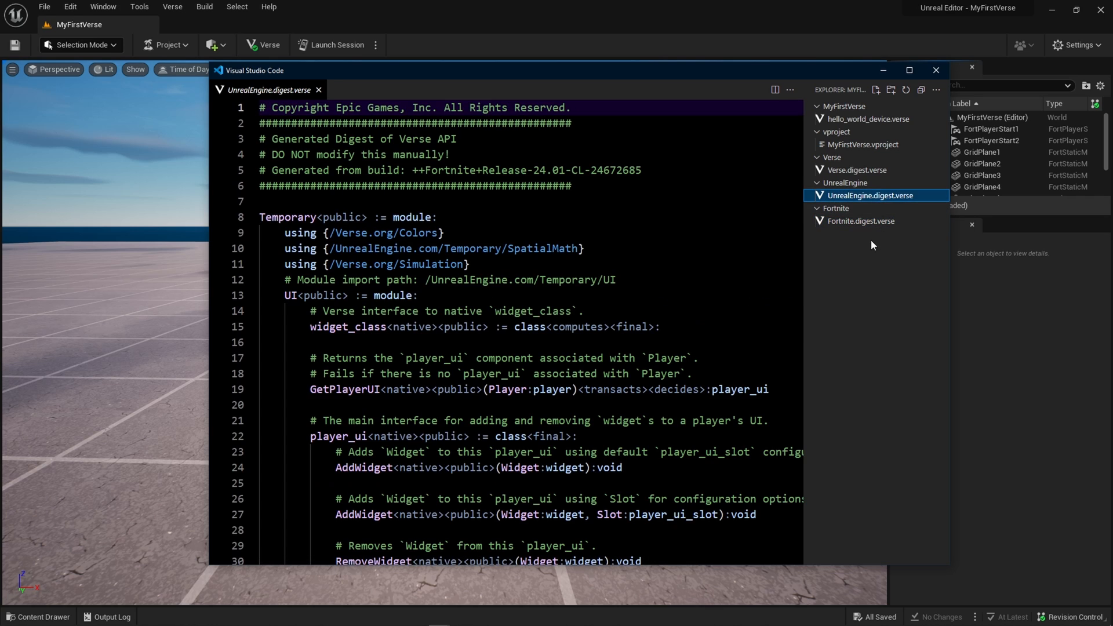
{"action": "left_click", "coordinate": [856, 170]}
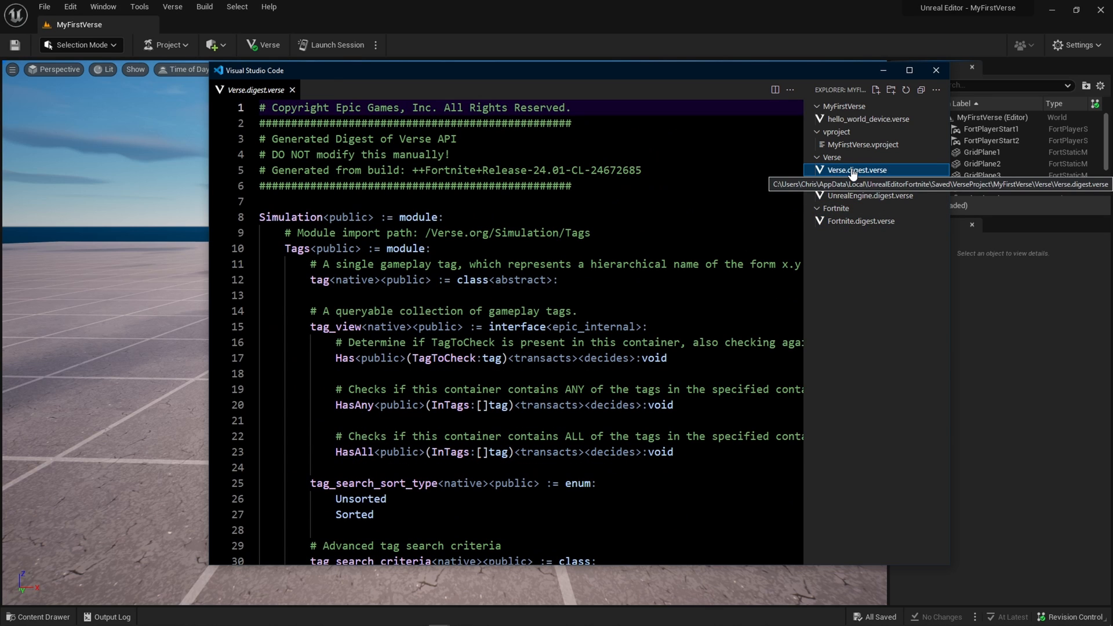
Step: Return to hello_world_device.verse and highlight a Print line in its OnBegin code
{"action": "left_click", "coordinate": [867, 119]}
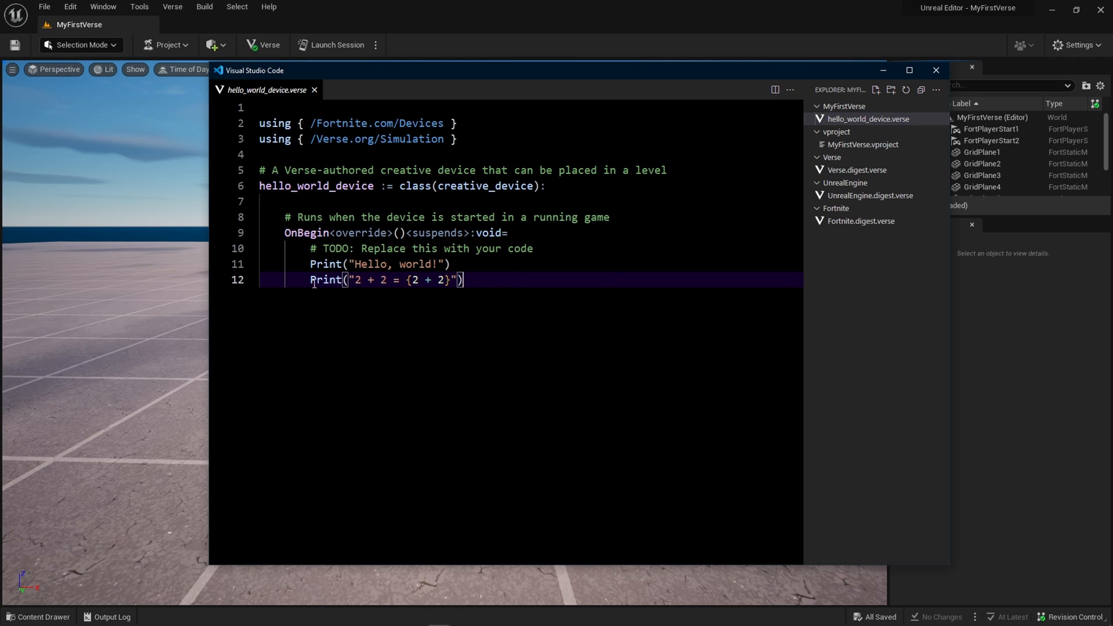
{"action": "triple_click", "coordinate": [384, 280]}
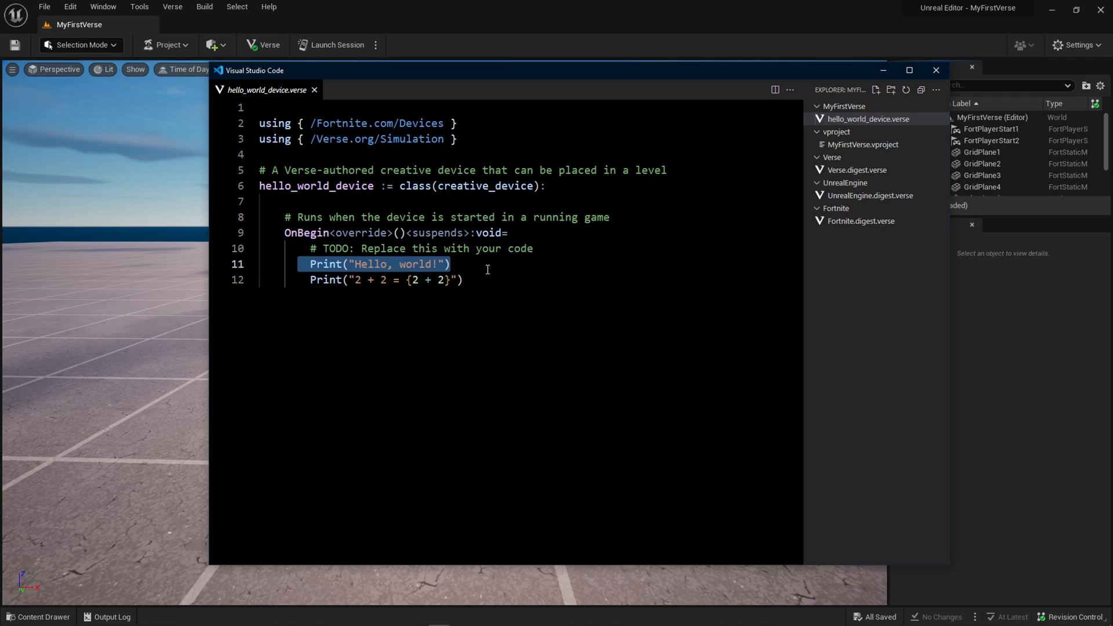
{"action": "double_click", "coordinate": [307, 232]}
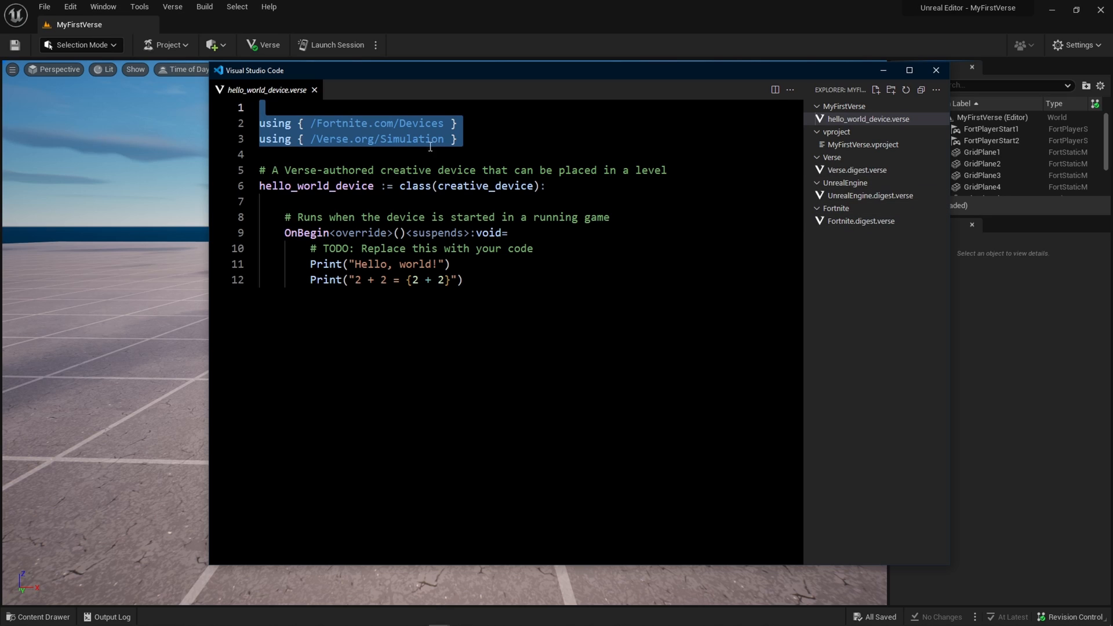
Step: Find the Devices module in Fortnite.digest.verse and read its animation definitions
{"action": "double_click", "coordinate": [420, 123]}
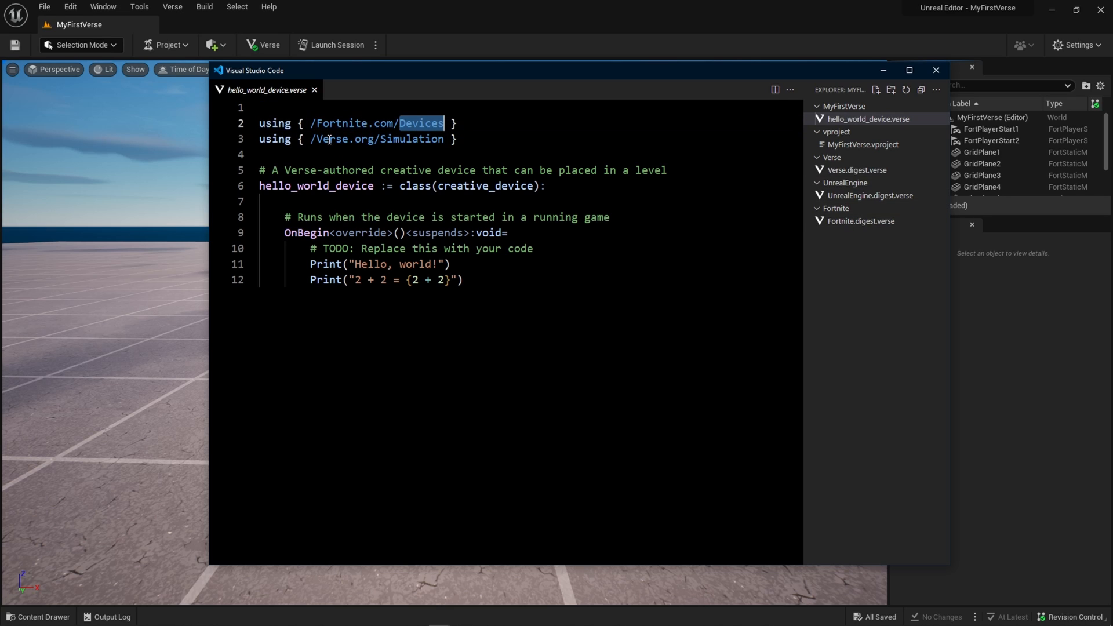
{"action": "double_click", "coordinate": [412, 139]}
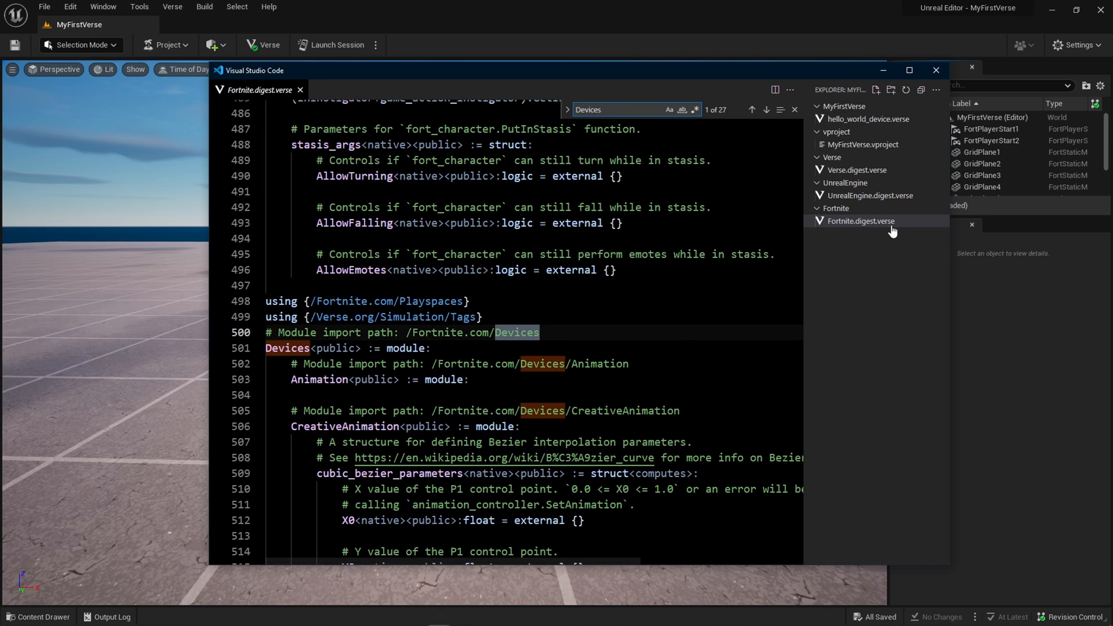
{"action": "mouse_move", "coordinate": [860, 220]}
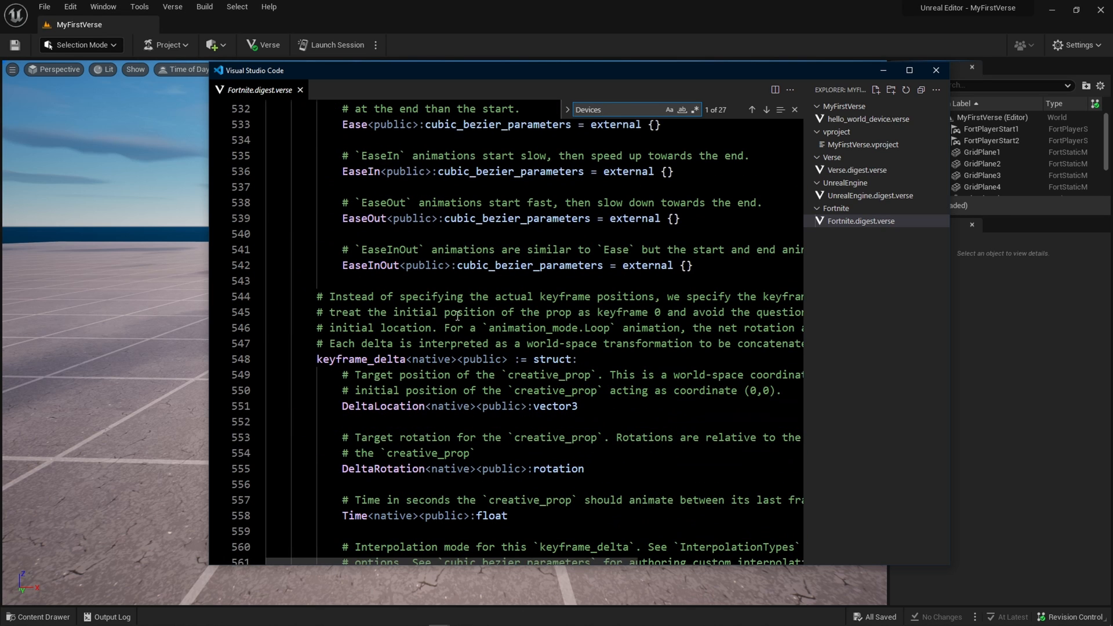
{"action": "mouse_move", "coordinate": [494, 332]}
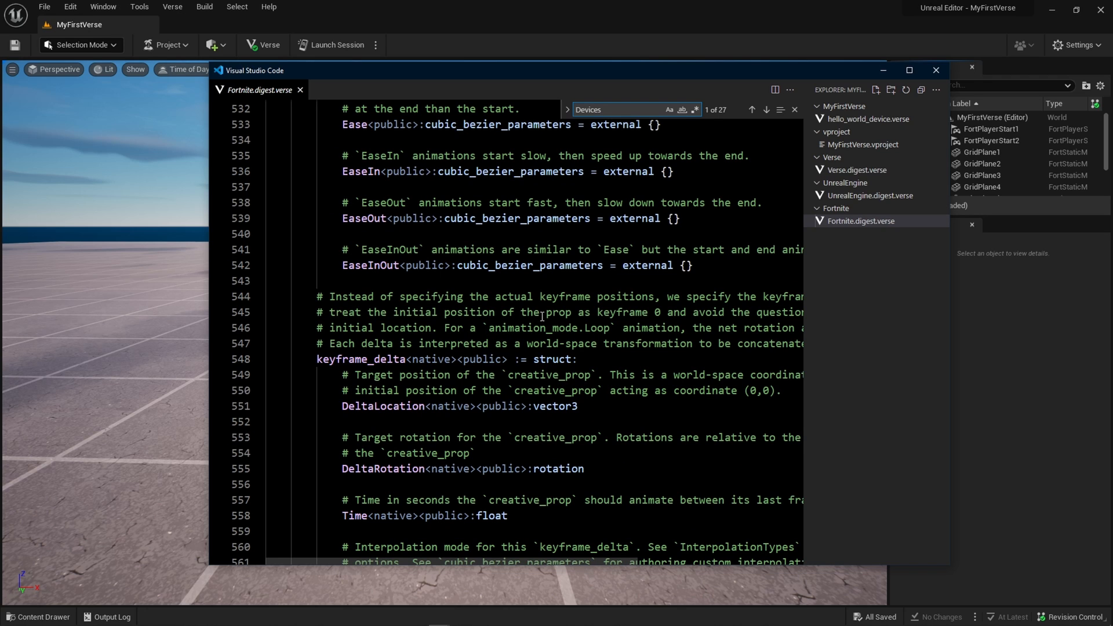
{"action": "scroll", "scroll_direction": "down", "scroll_amount": 3}
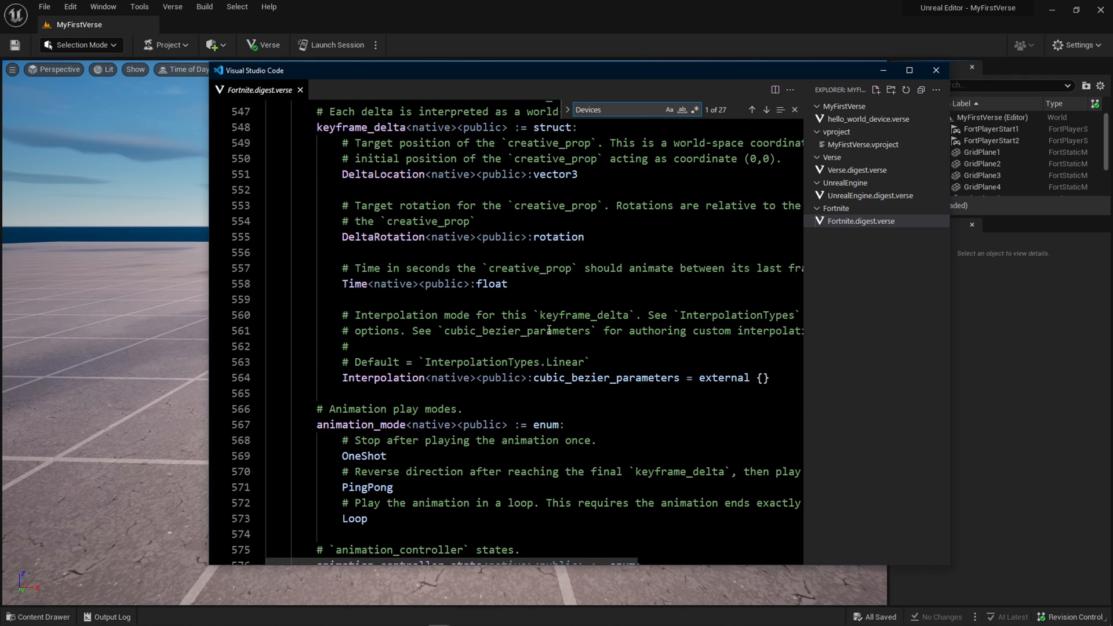
{"action": "scroll", "scroll_direction": "down", "scroll_amount": 3}
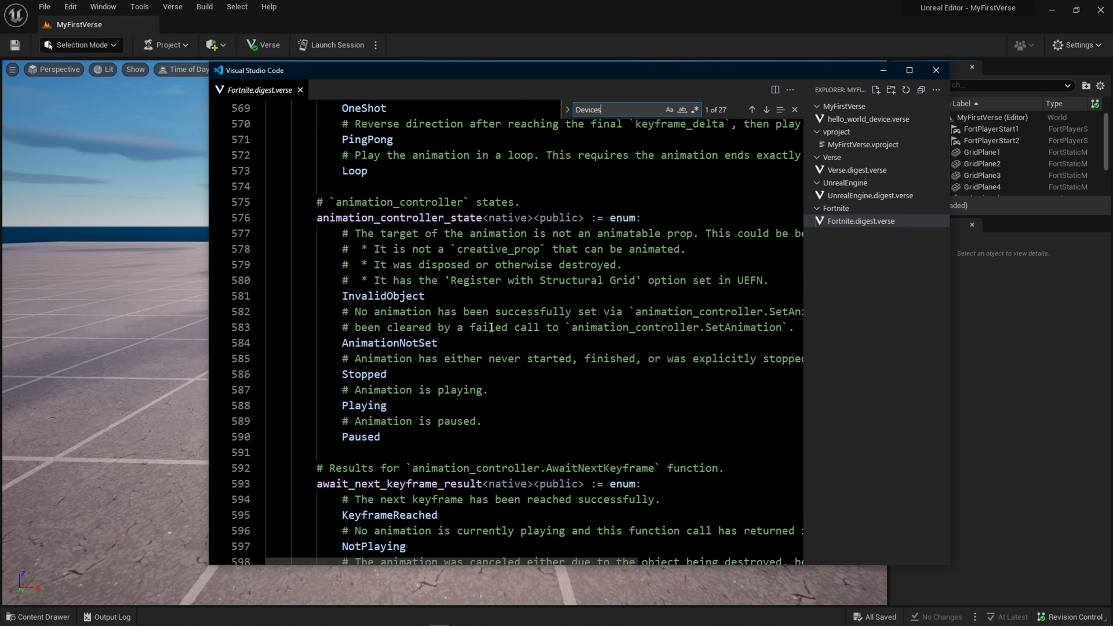
Step: Back in the level editor, place hello_world_device from the Content Browser onto the grid floor
{"action": "left_click", "coordinate": [936, 69]}
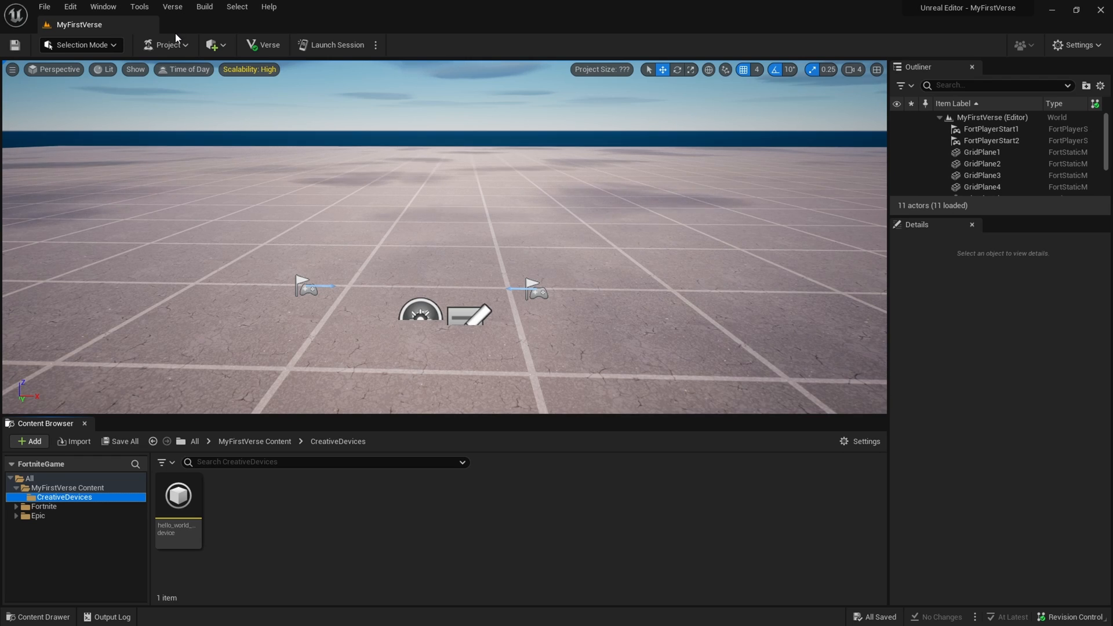
{"action": "left_click", "coordinate": [103, 7]}
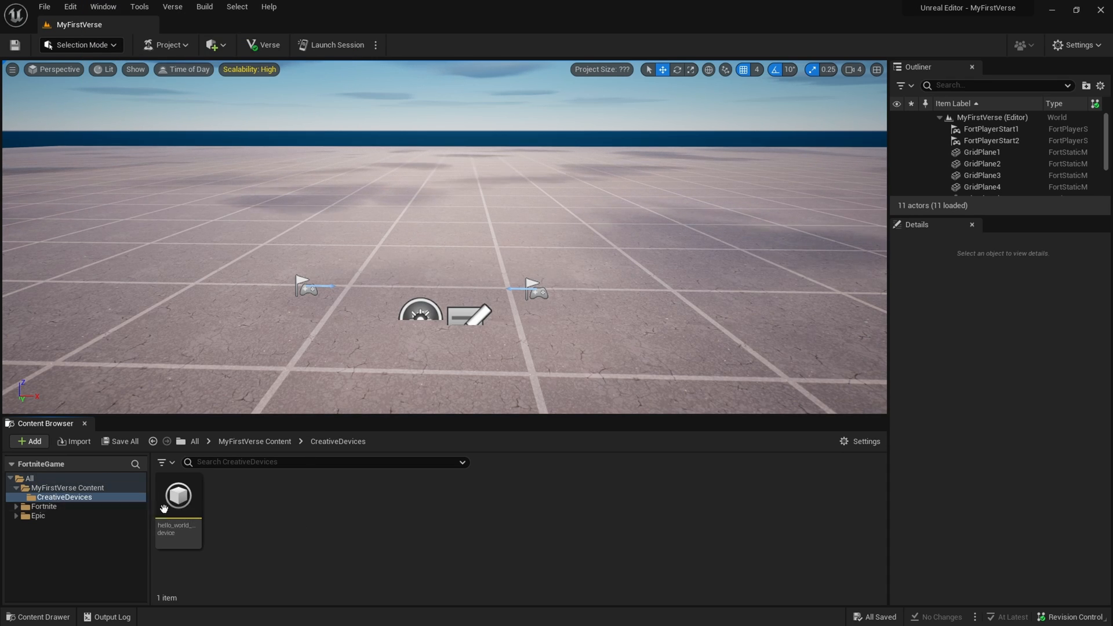
{"action": "mouse_move", "coordinate": [177, 498]}
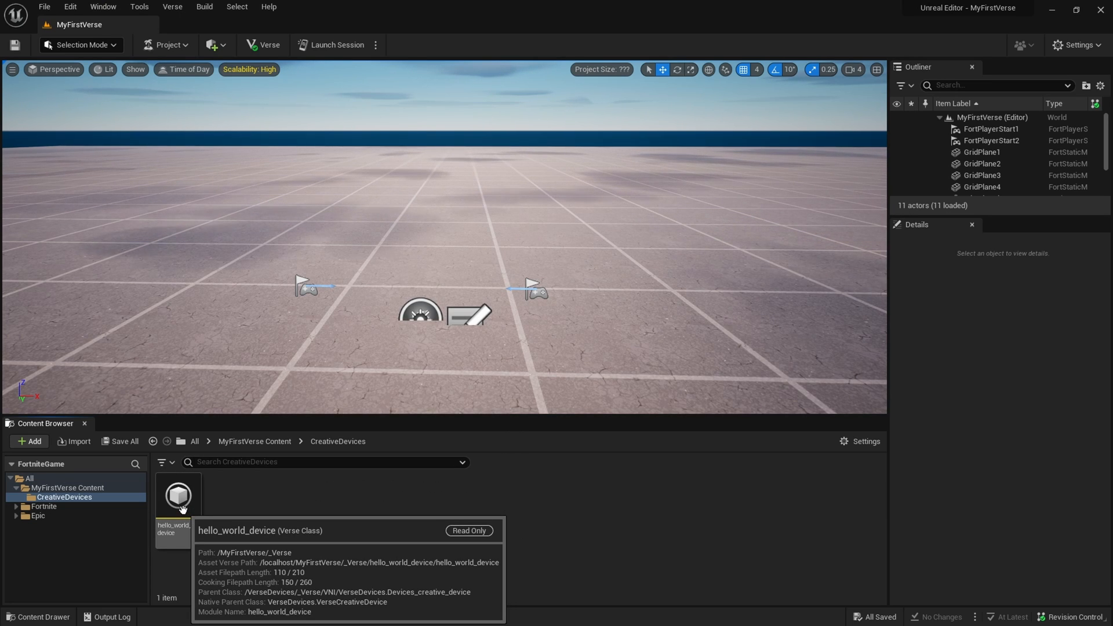
{"action": "left_click_drag", "start_coordinate": [179, 495], "coordinate": [425, 234]}
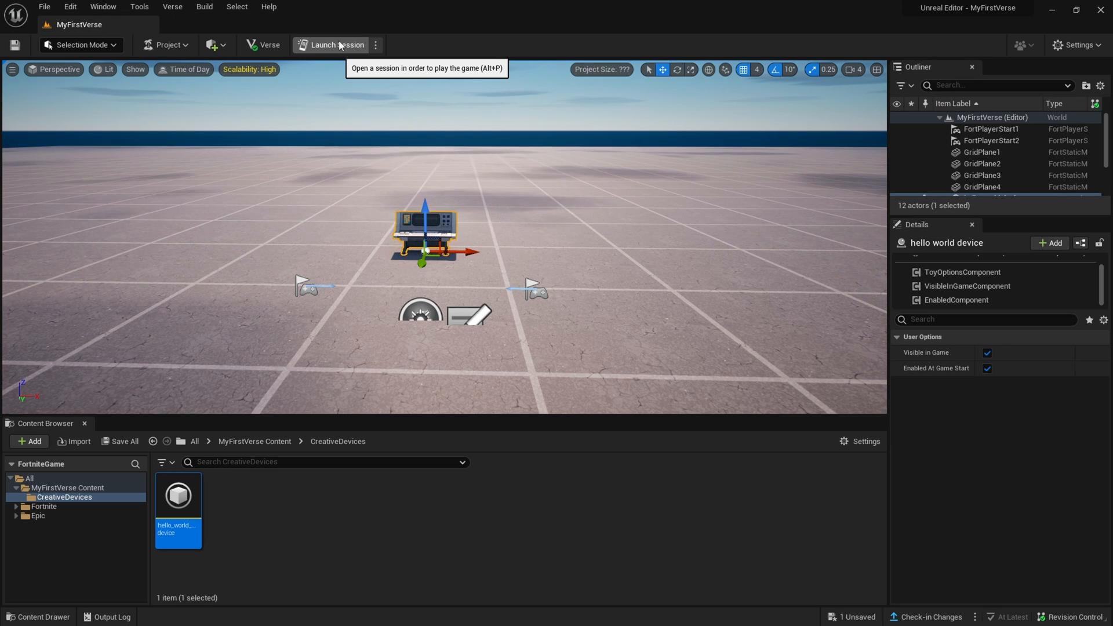
Step: Launch a play session, saving the new device via Save Selected
{"action": "left_click", "coordinate": [334, 45]}
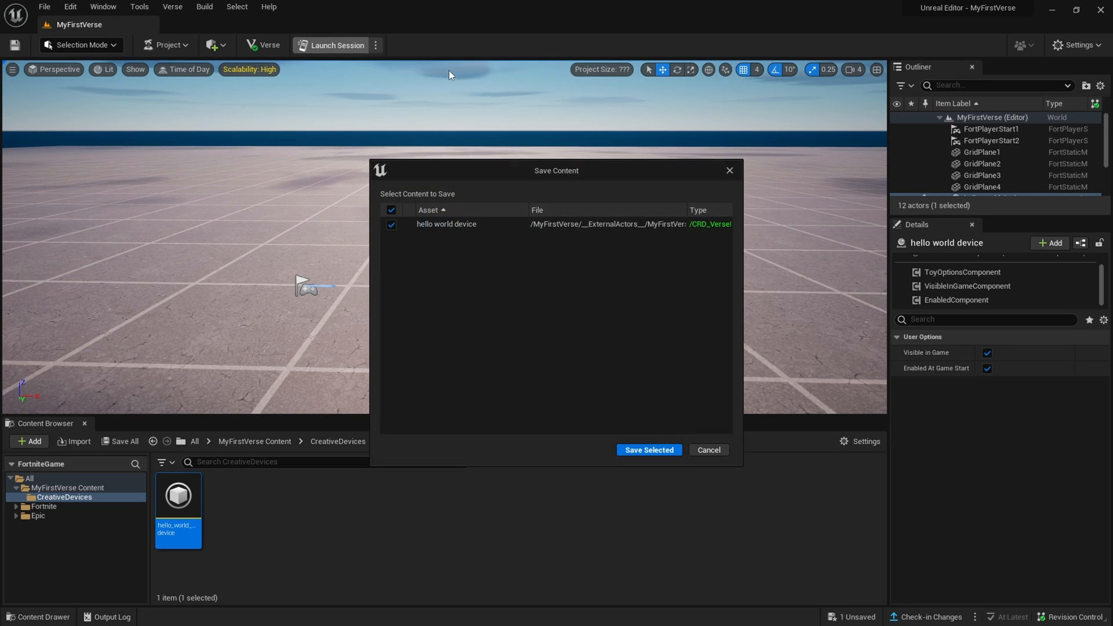
{"action": "mouse_move", "coordinate": [618, 296]}
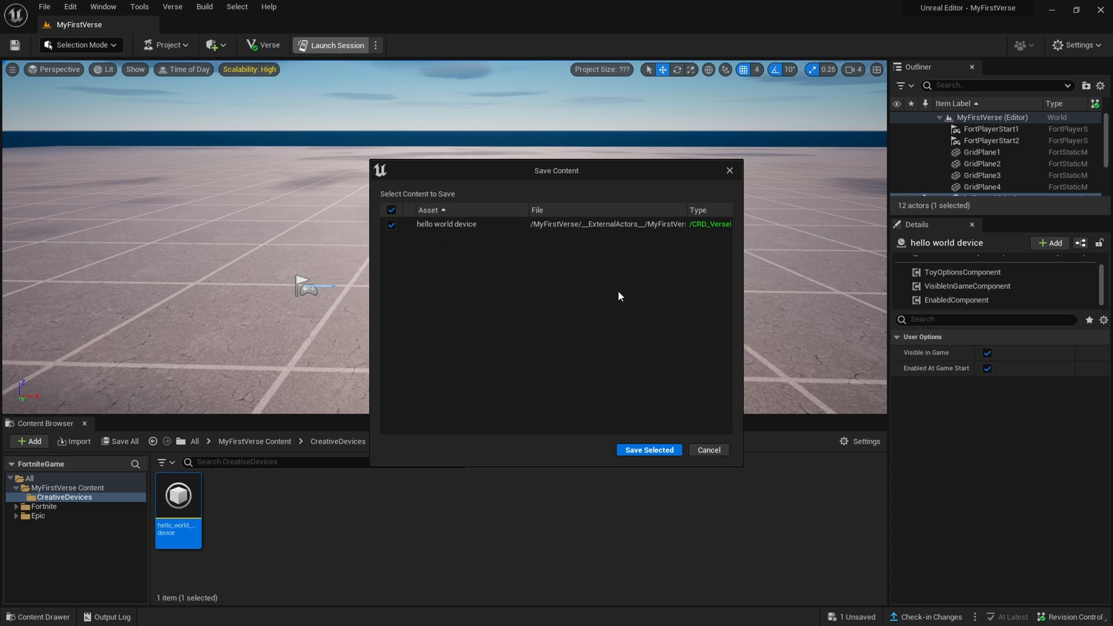
{"action": "left_click", "coordinate": [647, 450]}
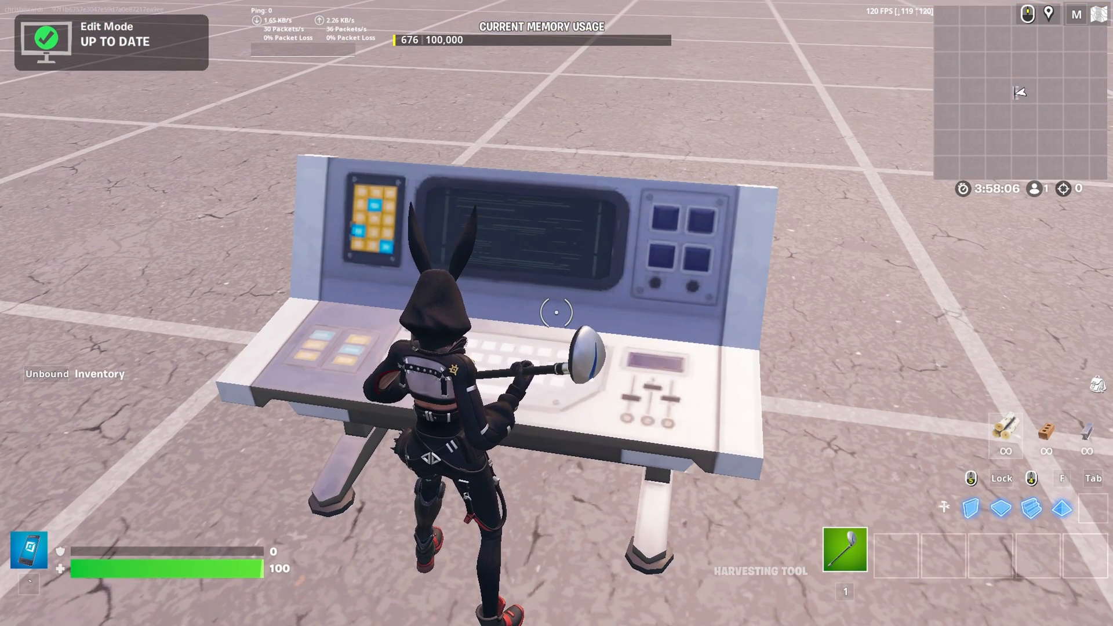
Step: In the loaded Fortnite session, bring up the game menu to reach the log
{"action": "key", "text": "Escape"}
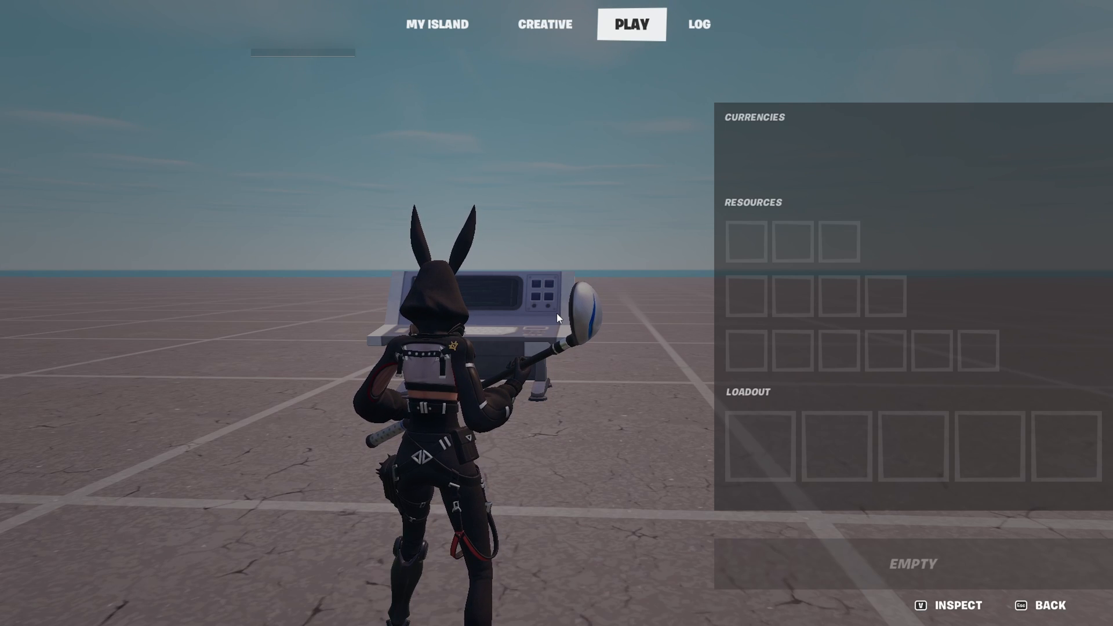
{"action": "left_click", "coordinate": [698, 24]}
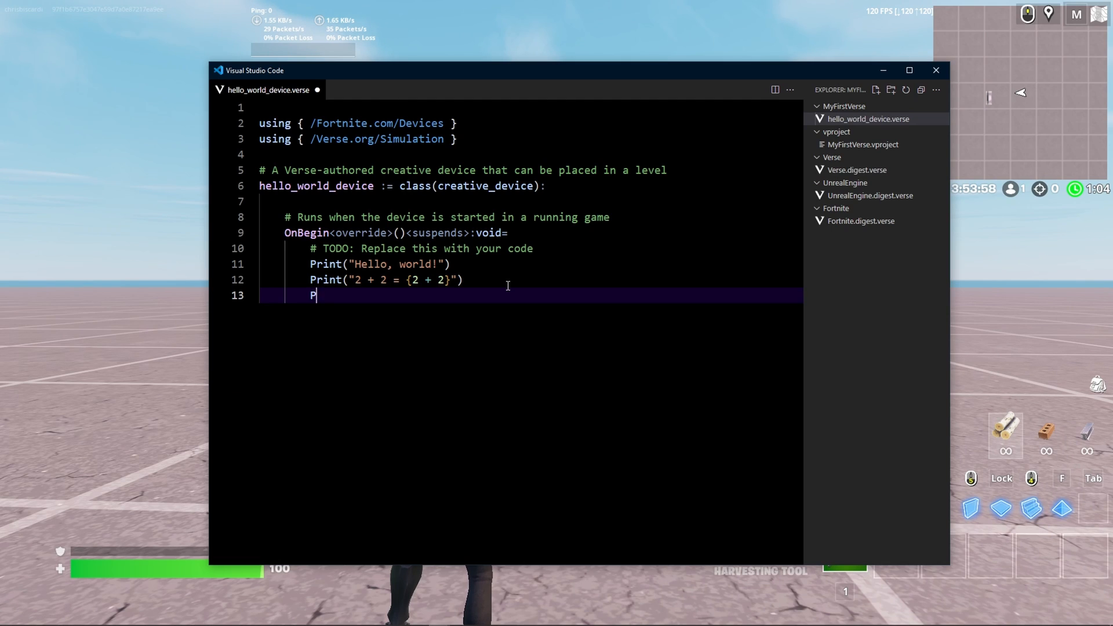
Step: Add a third line Print("anything, hello youtube") to the device's OnBegin code
{"action": "type", "text": "rint(\"anything)"}
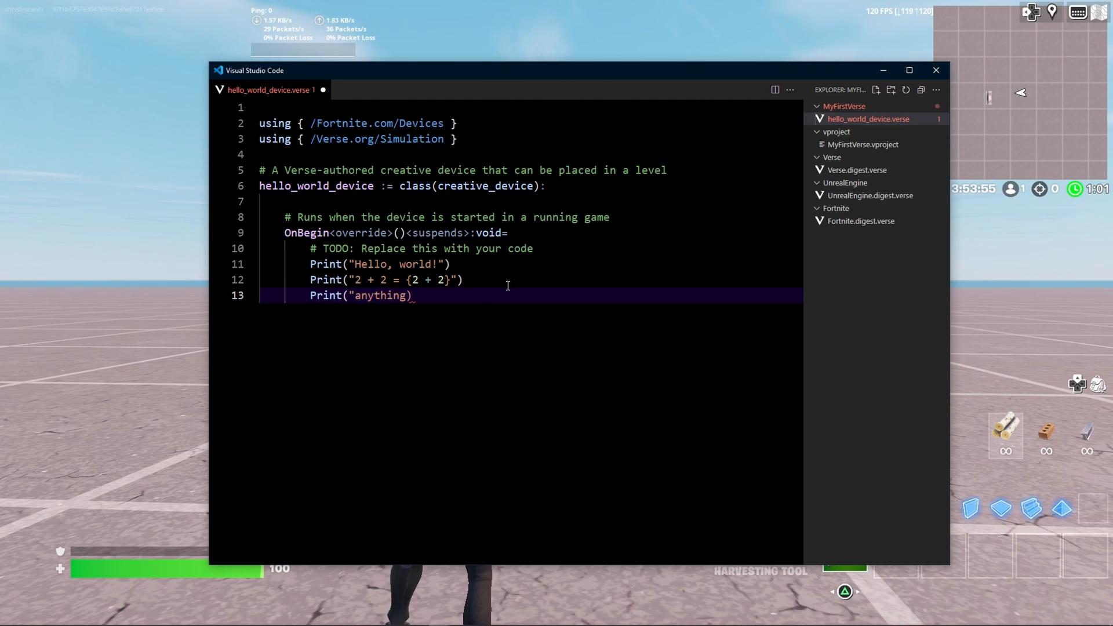
{"action": "type", "text": ", hello youtube"}
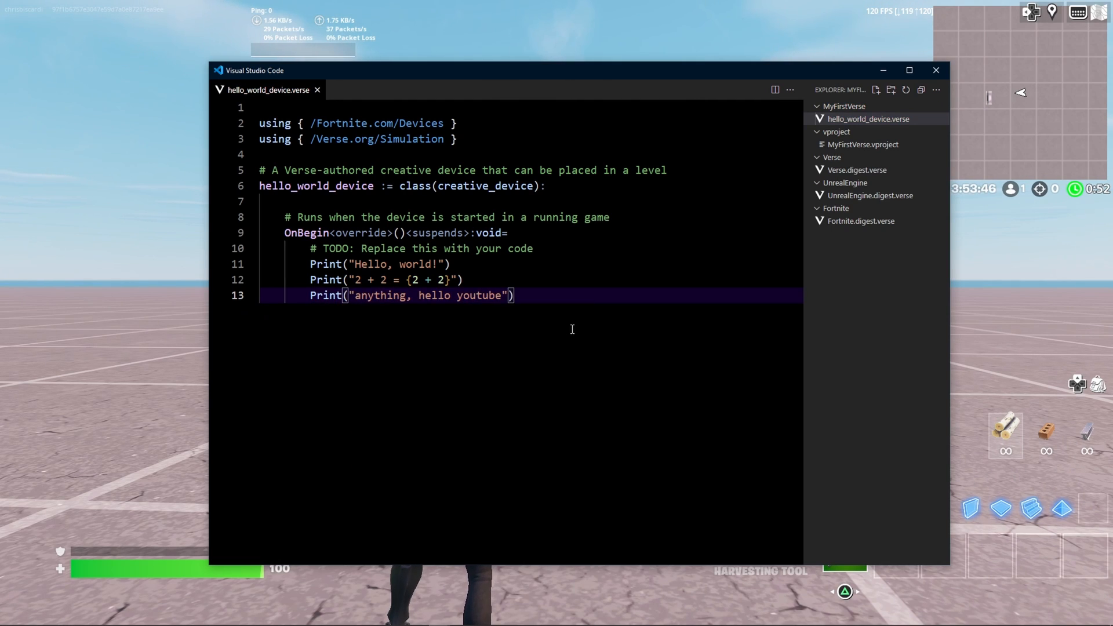
Step: Rebuild the project with Verse > Build Verse Code
{"action": "left_click", "coordinate": [171, 7]}
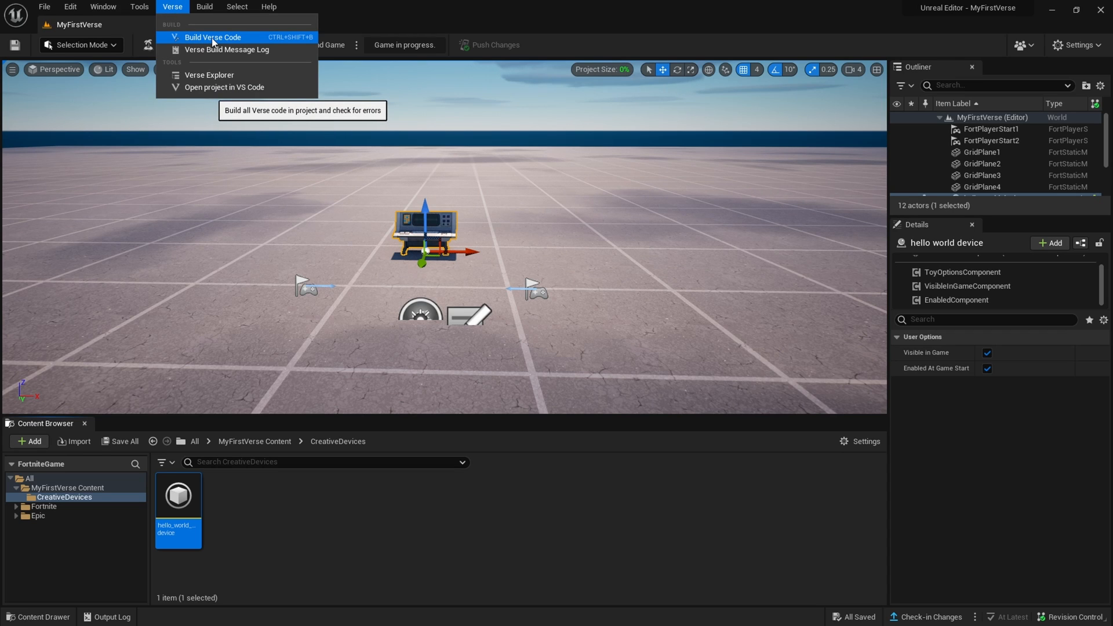
{"action": "left_click", "coordinate": [224, 87]}
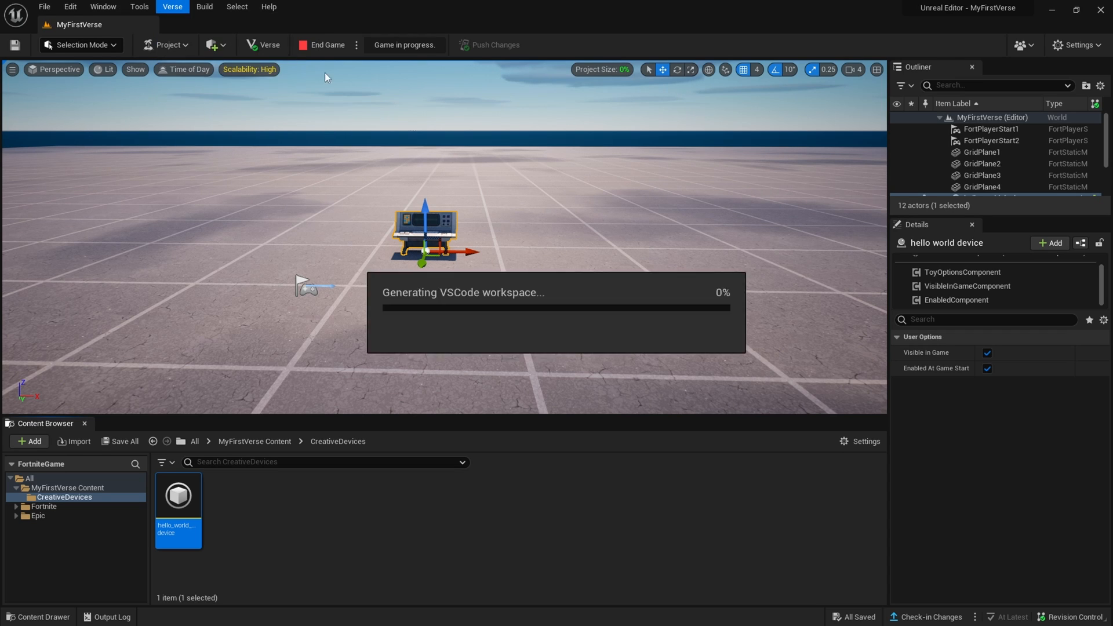
{"action": "mouse_move", "coordinate": [262, 45]}
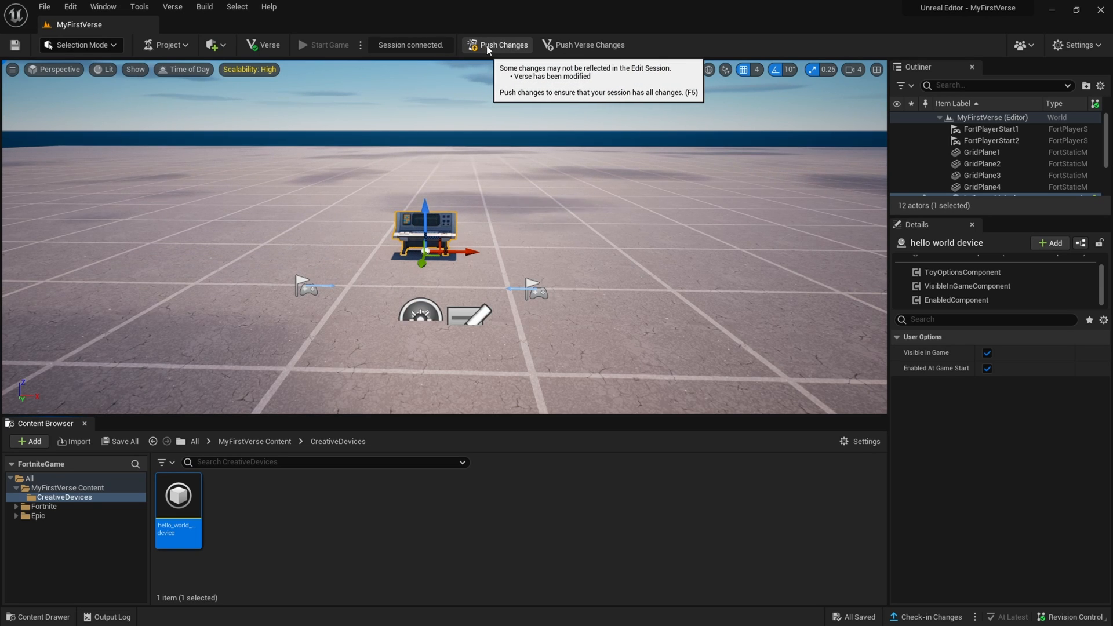
Step: Push the modified Verse changes to the connected session
{"action": "left_click", "coordinate": [498, 45]}
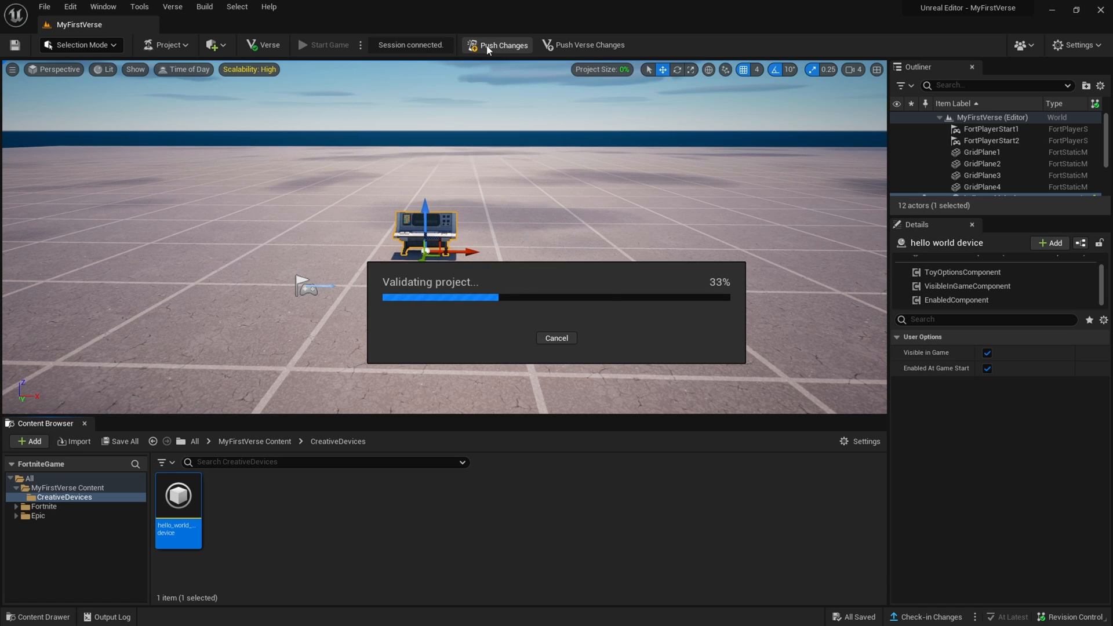
{"action": "left_click", "coordinate": [498, 46]}
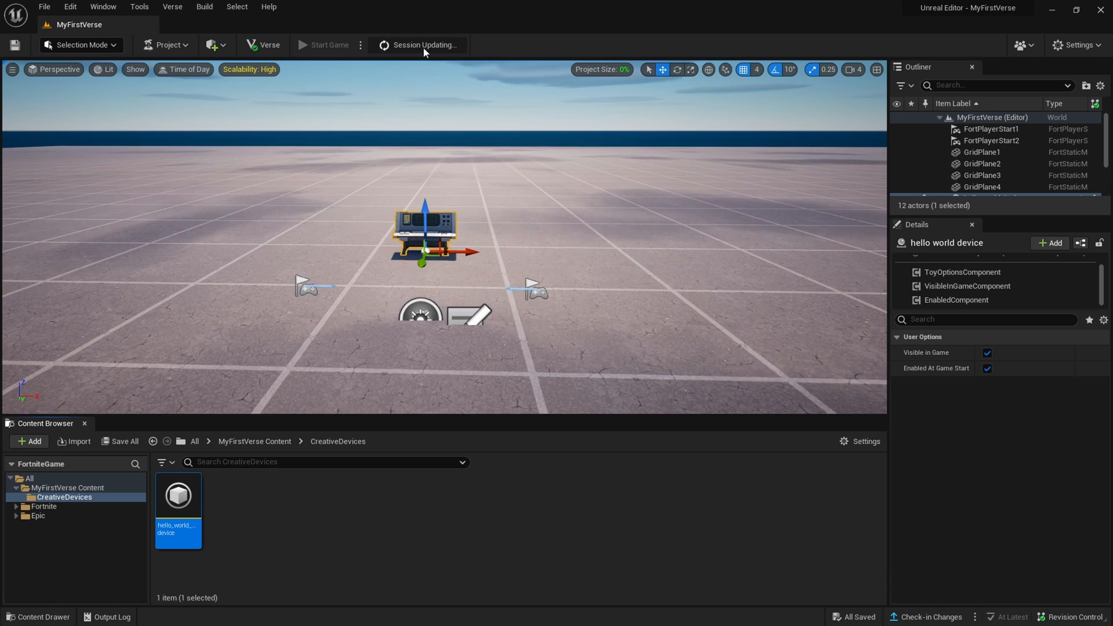
{"action": "left_click", "coordinate": [328, 45]}
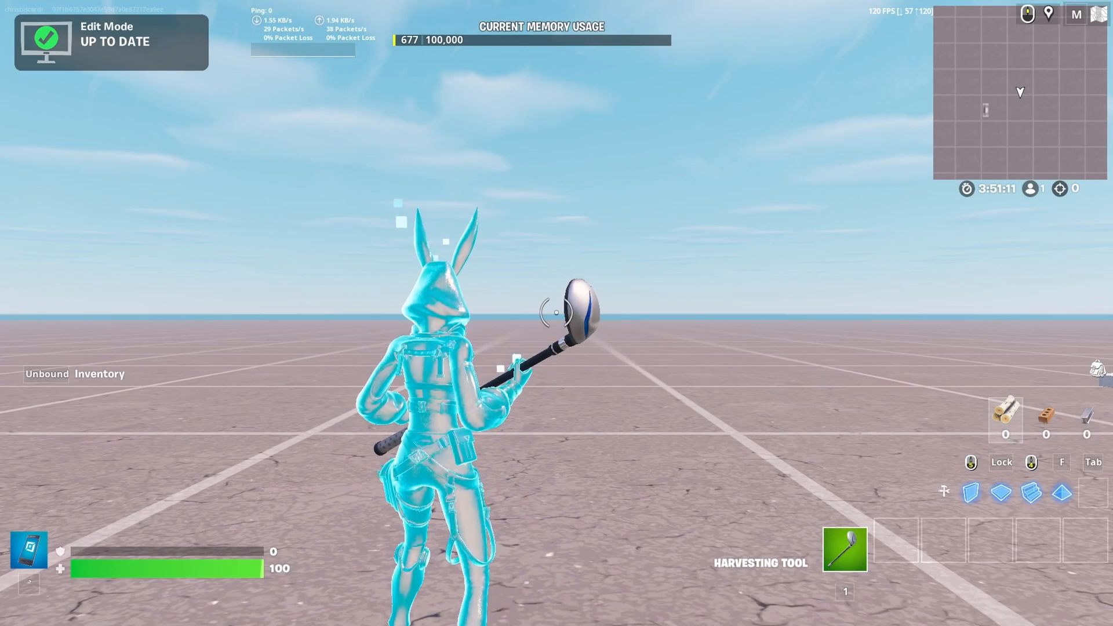
Step: Start the game in the live Fortnite session so the device runs
{"action": "left_click", "coordinate": [698, 23]}
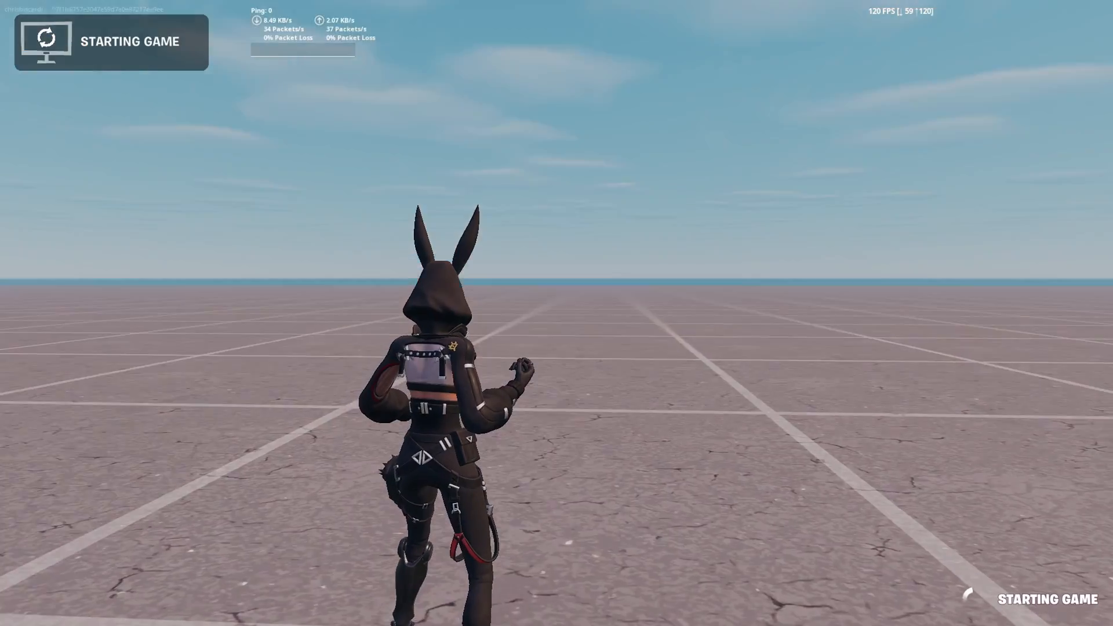
{"action": "left_click", "coordinate": [698, 23]}
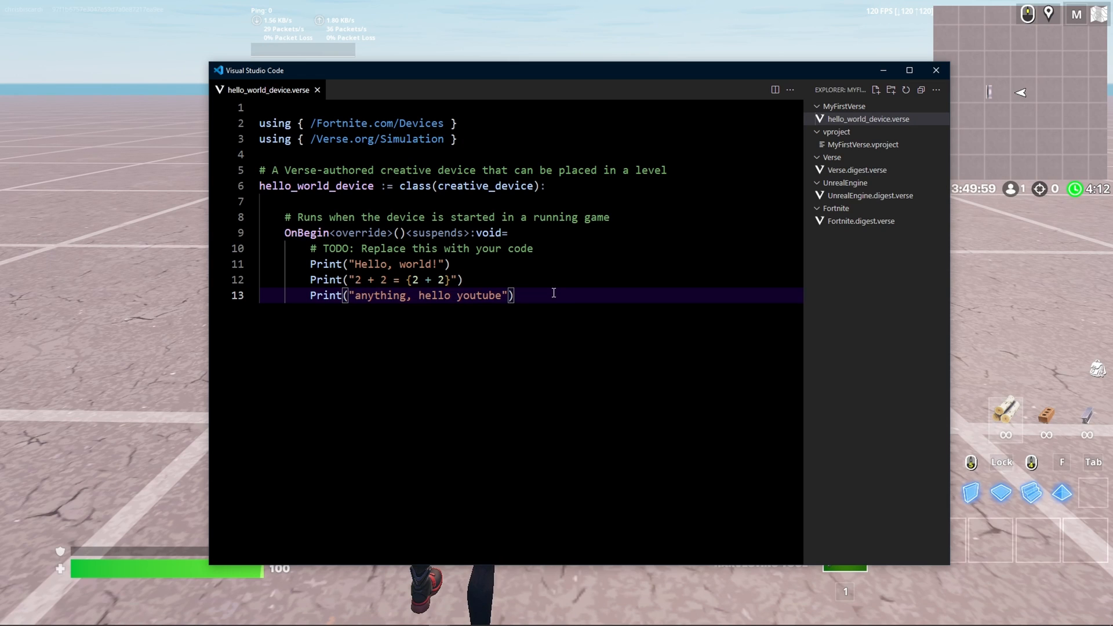
Step: Retype the end of line 13 as llo youtube") to fix the build error, ending on the Verse Quick Reference page
{"action": "key", "text": "Backspace"}
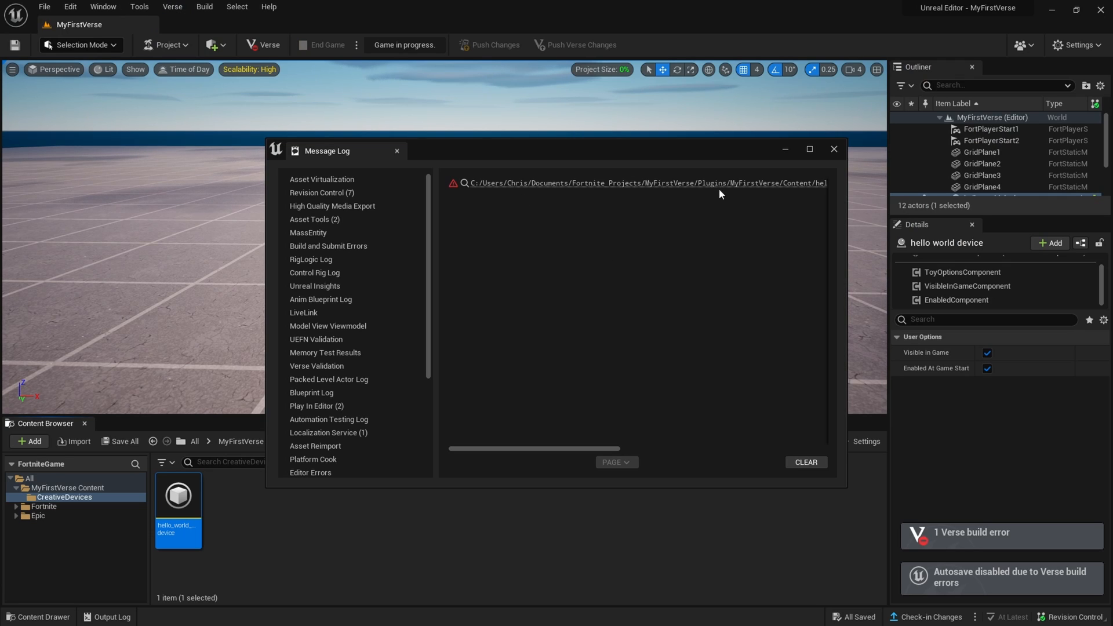
{"action": "mouse_move", "coordinate": [539, 183]}
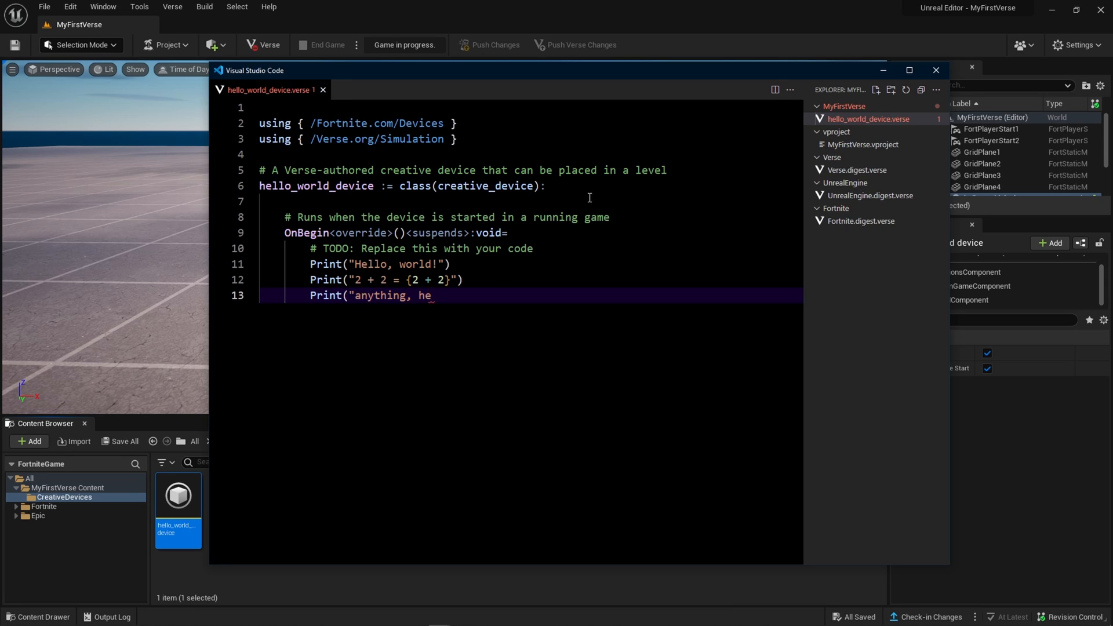
{"action": "type", "text": "llo youtube\")"}
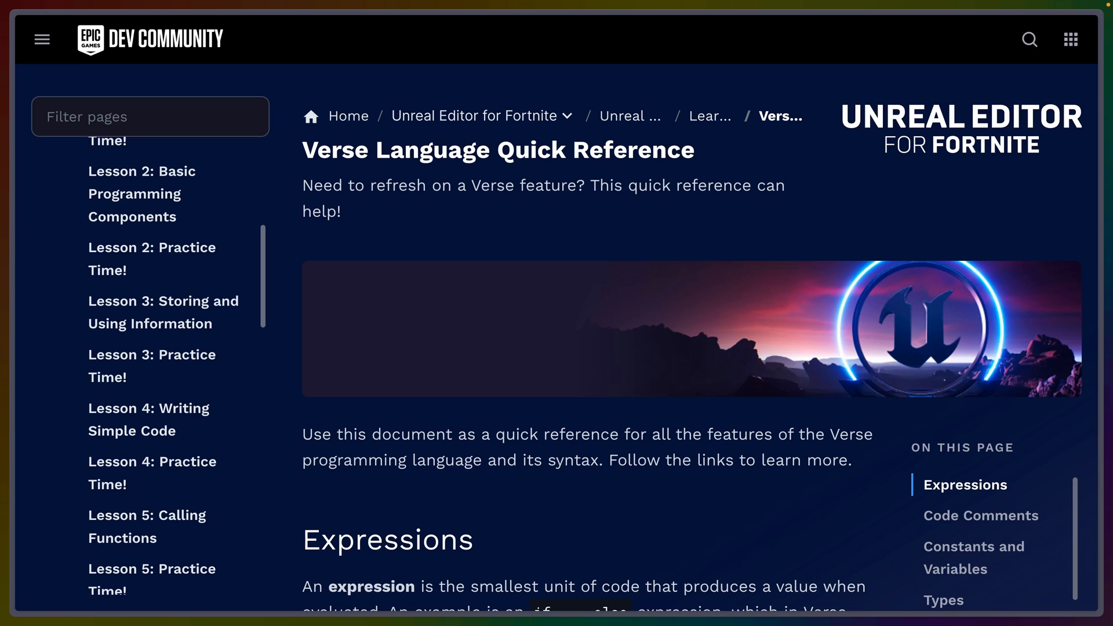
{"action": "scroll", "scroll_direction": "down", "scroll_amount": 3}
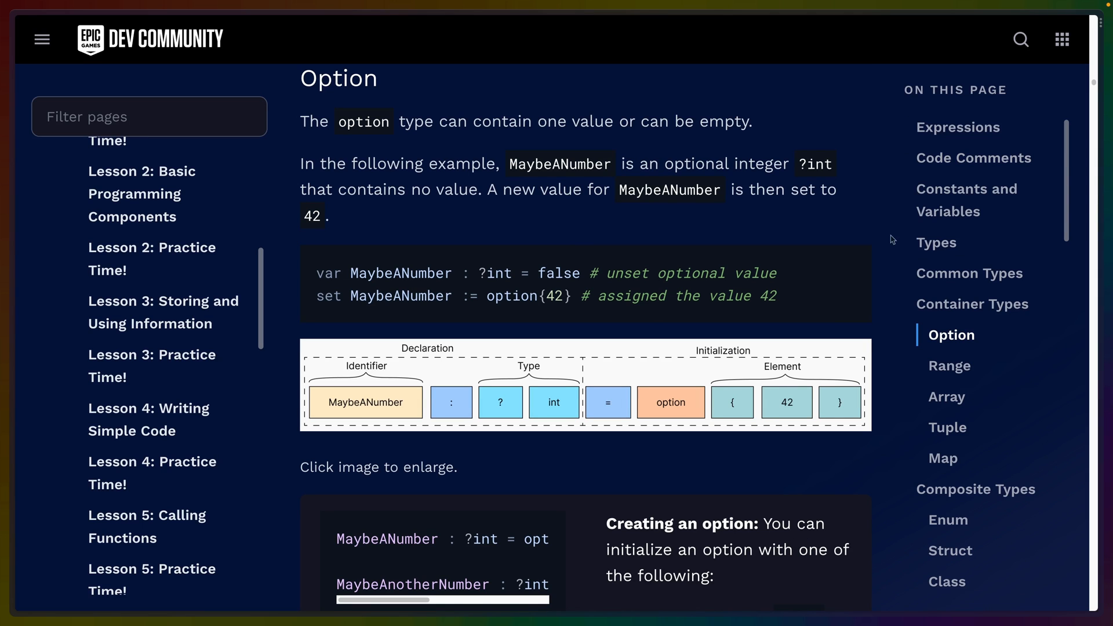